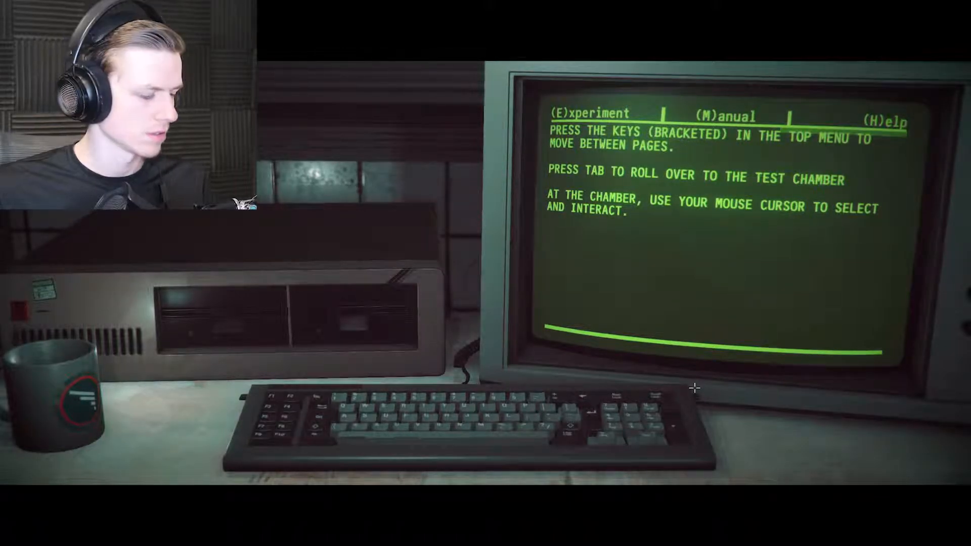
Switch the terminal over to the Experiment page showing the experiment complete
{"action": "key", "text": "tab"}
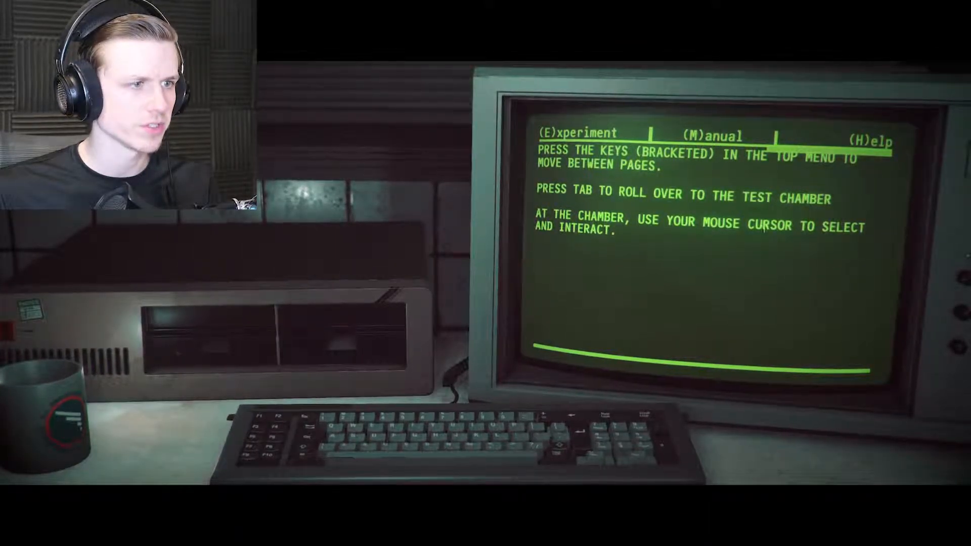
{"action": "key", "text": "tab"}
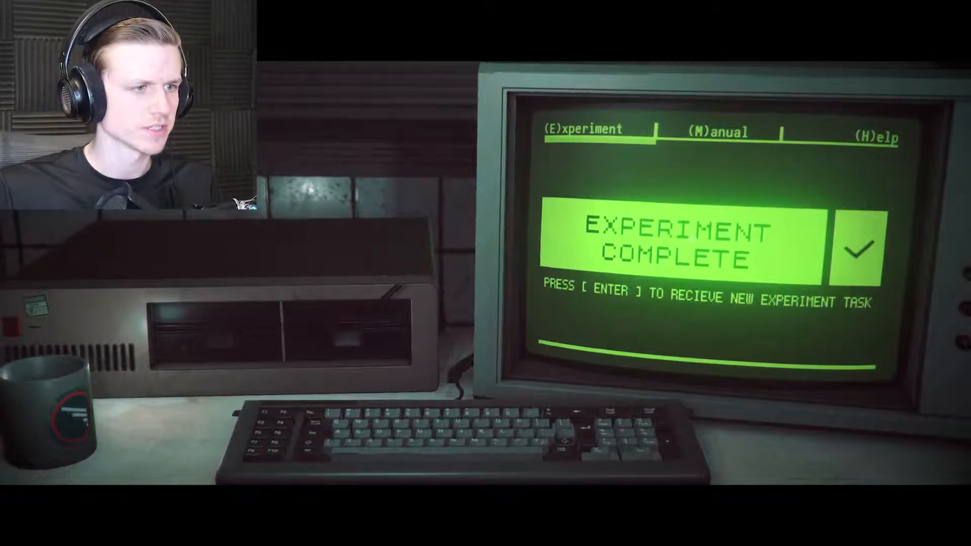
Roll over from the terminal to the test chamber with the laser equipment
{"action": "key", "text": "enter"}
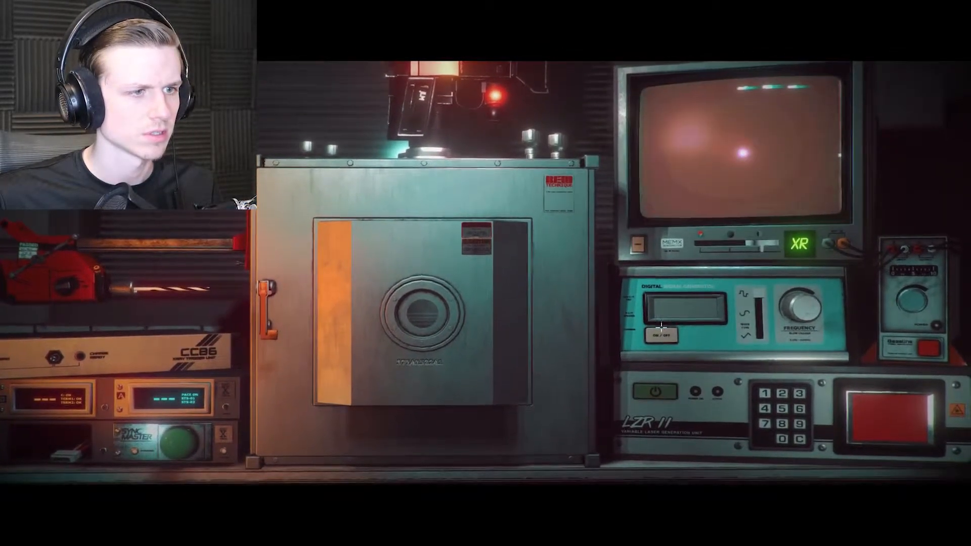
Interact with the chamber equipment before returning to the terminal
{"action": "left_click", "coordinate": [652, 392]}
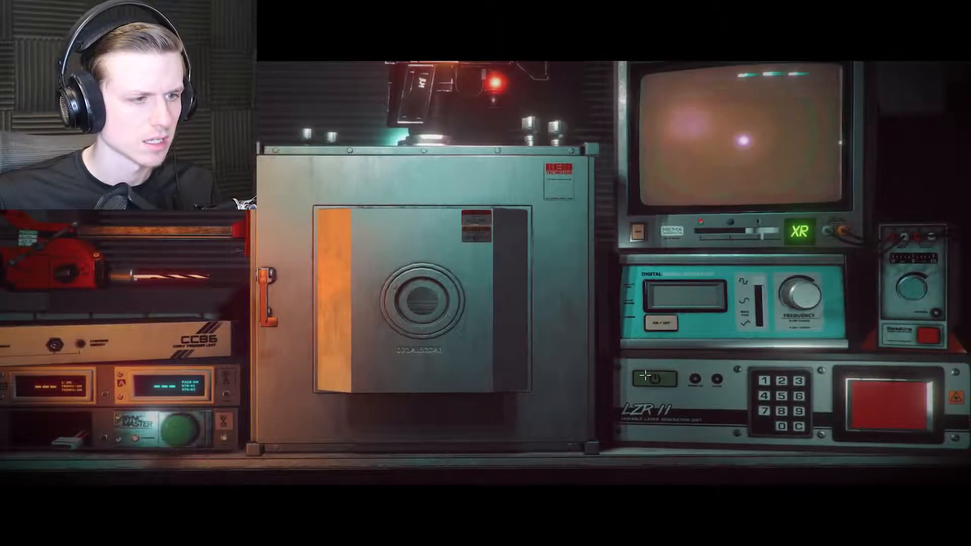
{"action": "left_click", "coordinate": [627, 376]}
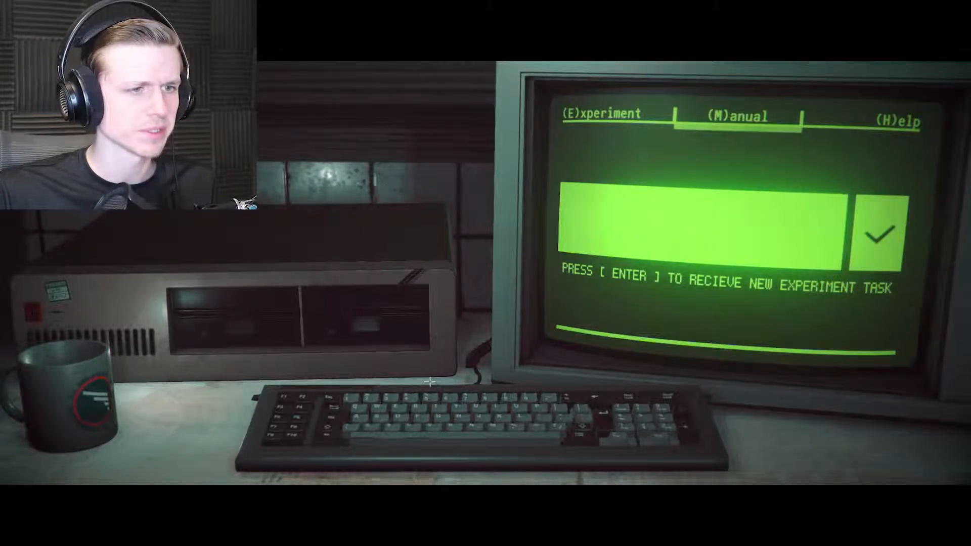
{"action": "key", "text": "enter"}
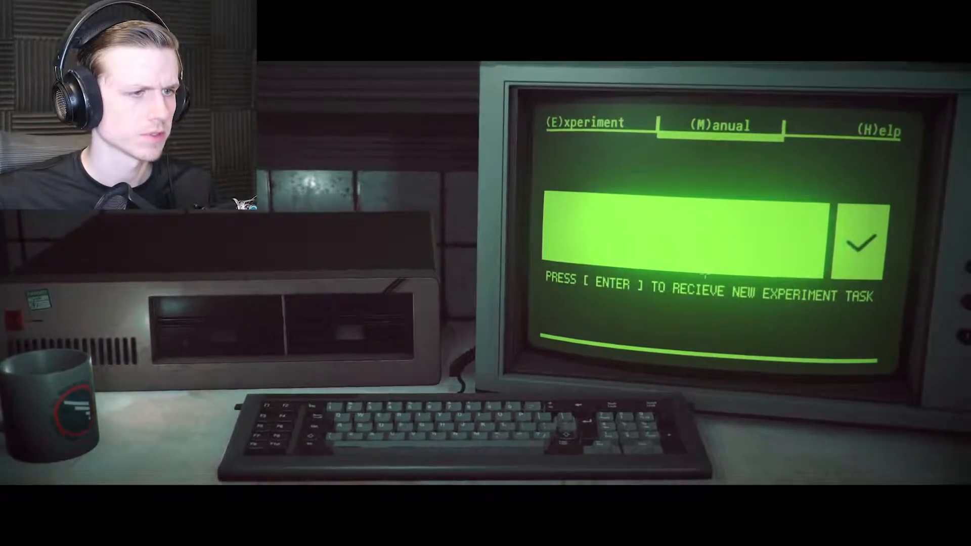
{"action": "key", "text": "enter"}
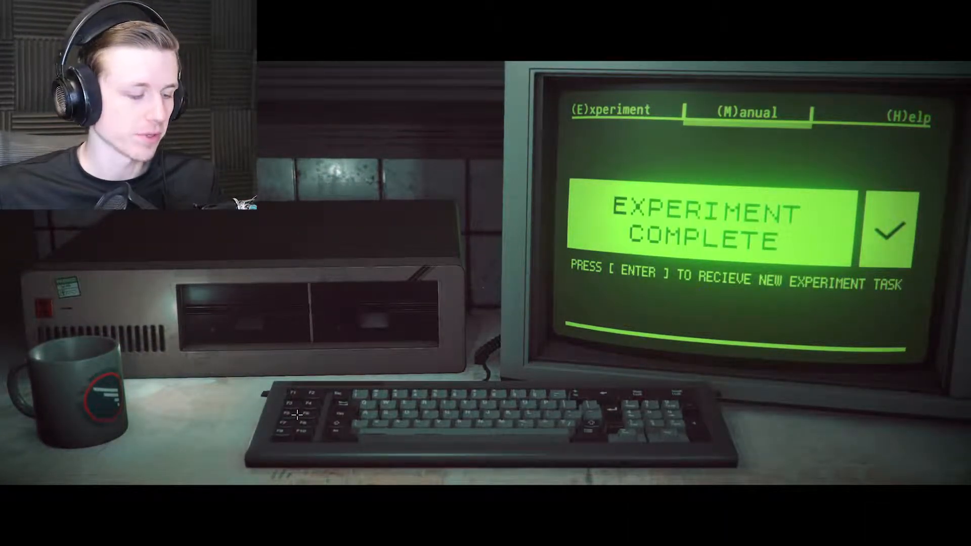
Confirm at the terminal so the Experiment tab reports EXPERIMENT COMPLETE
{"action": "key", "text": "enter"}
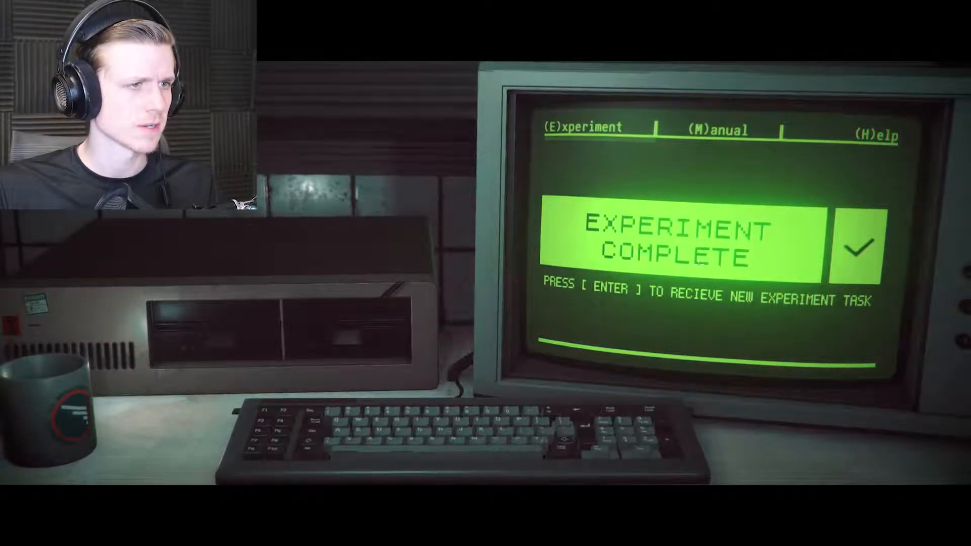
{"action": "key", "text": "enter"}
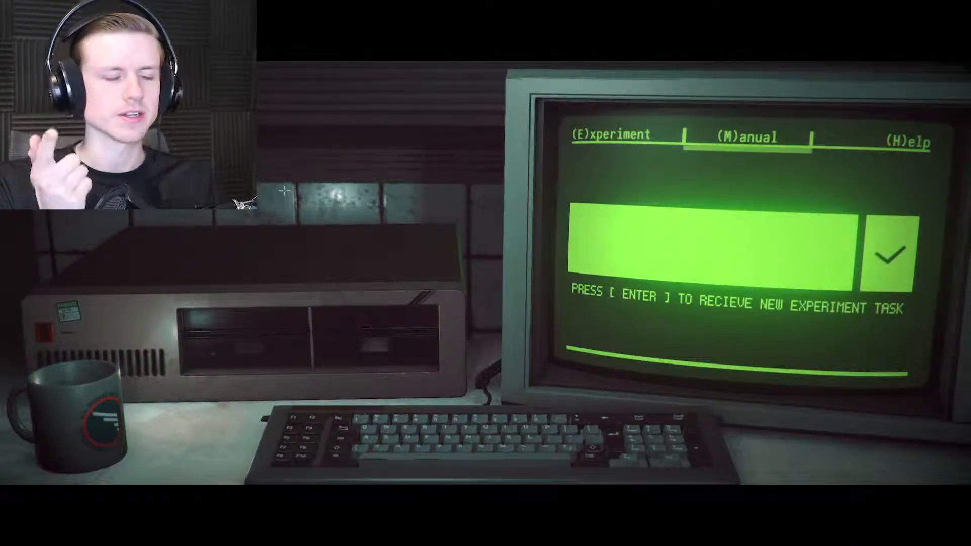
{"action": "key", "text": "enter"}
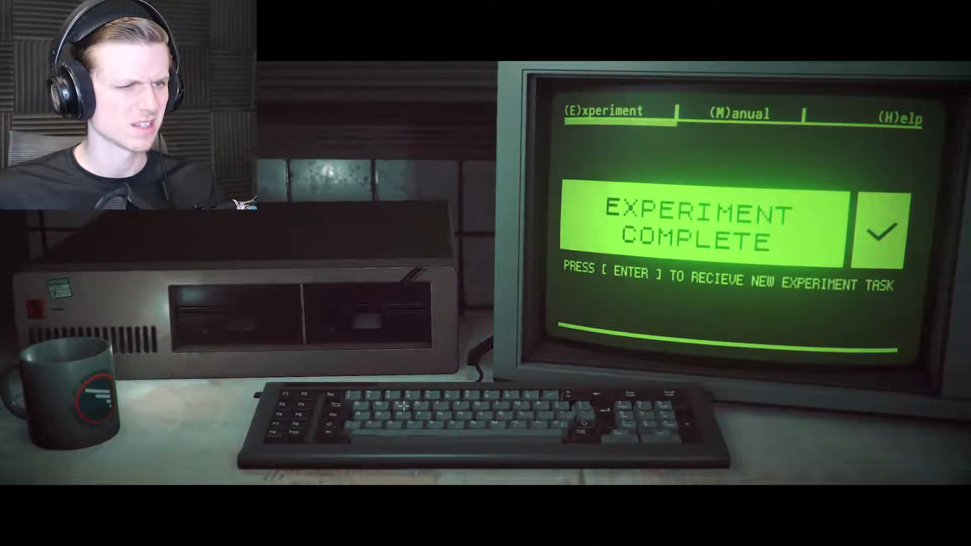
Confirm at the terminal as the lab lights go out around the experiment-complete screen
{"action": "key", "text": "enter"}
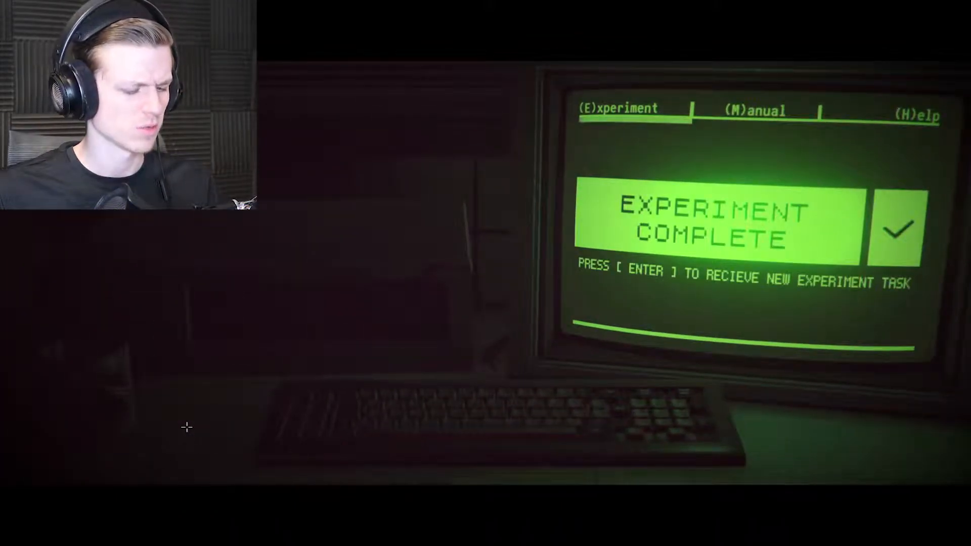
{"action": "key", "text": "enter"}
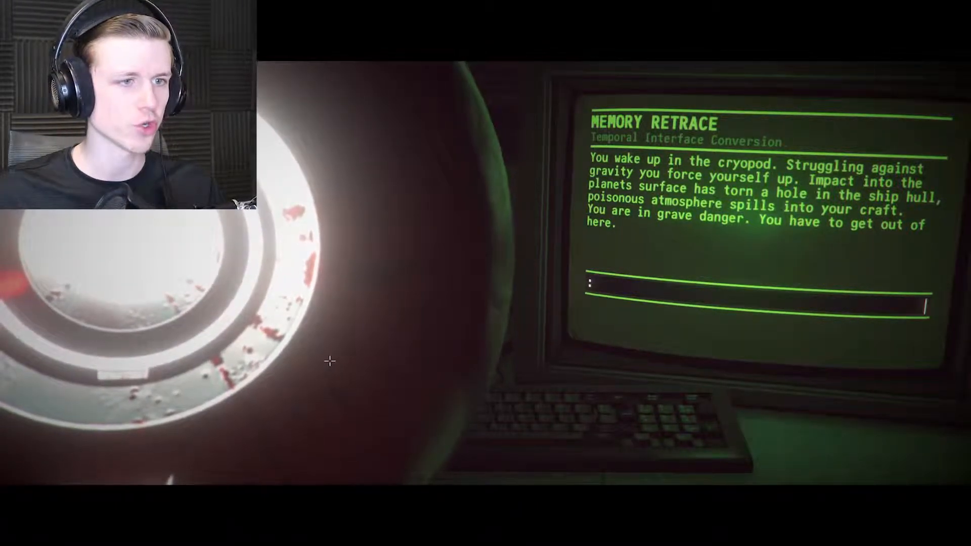
Try commands to look at the airlock, go to the terminal and turn it on remotely
{"action": "type", "text": "op"}
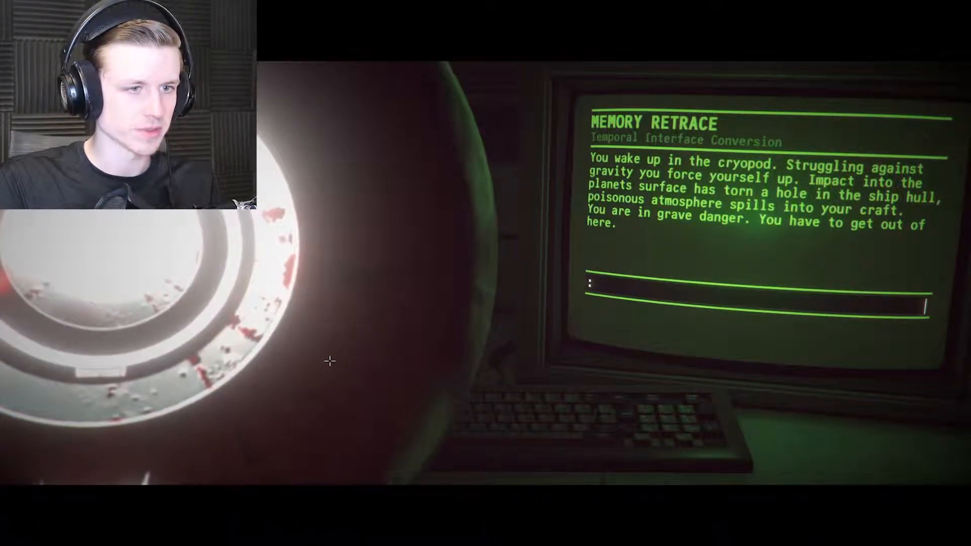
{"action": "type", "text": "The air"}
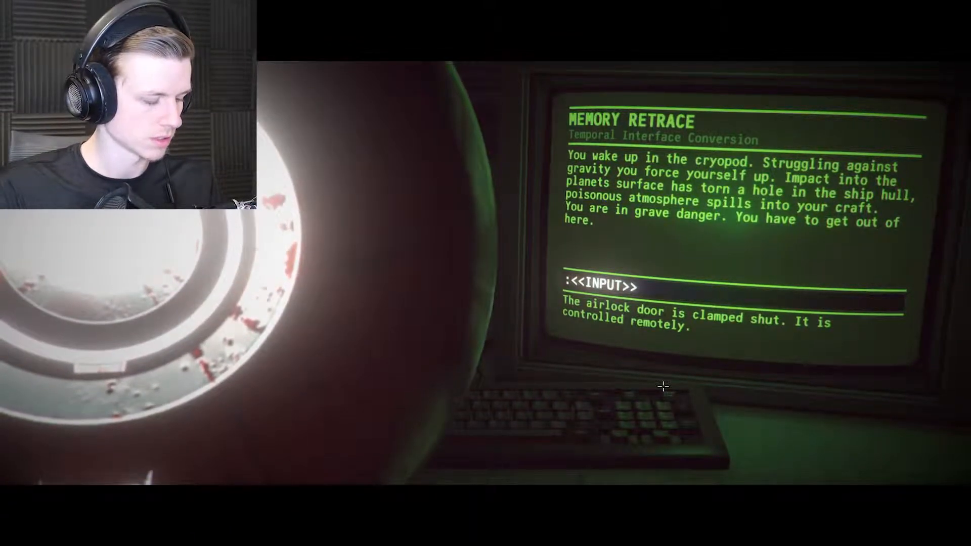
{"action": "type", "text": "look a"}
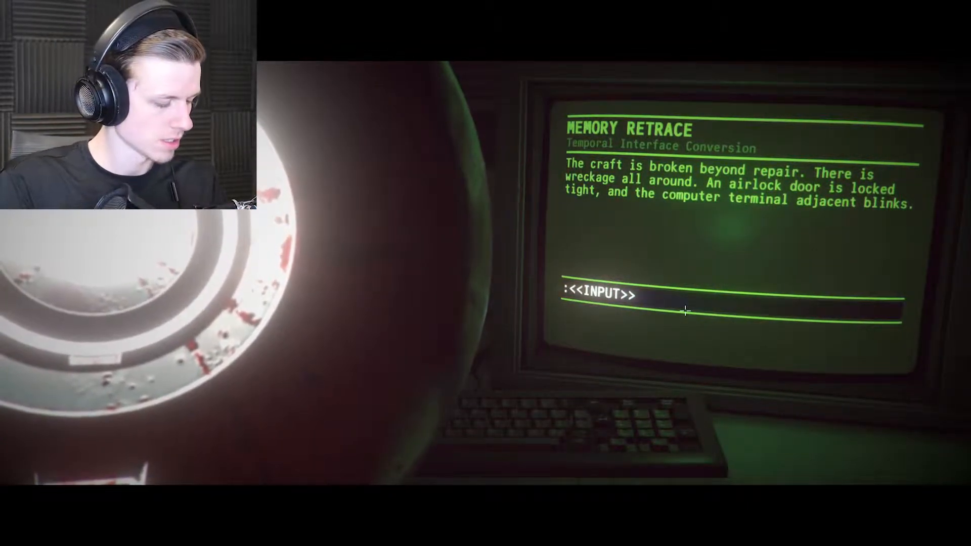
{"action": "type", "text": "go to ter"}
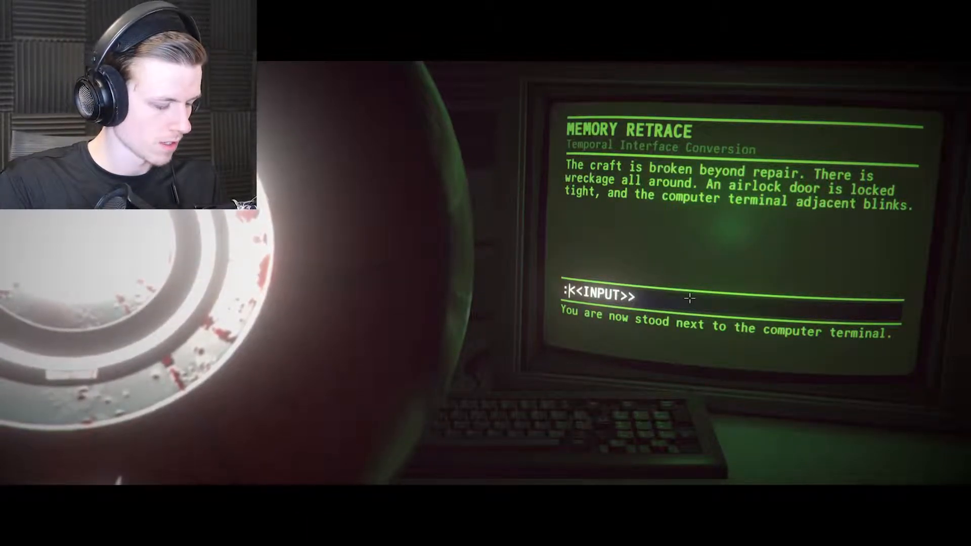
{"action": "type", "text": "turn oi"}
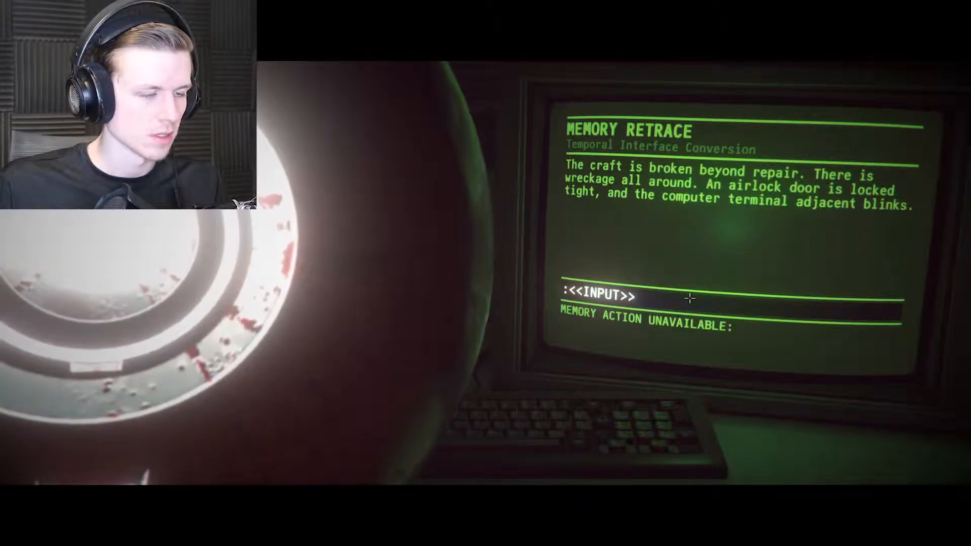
{"action": "type", "text": "o"}
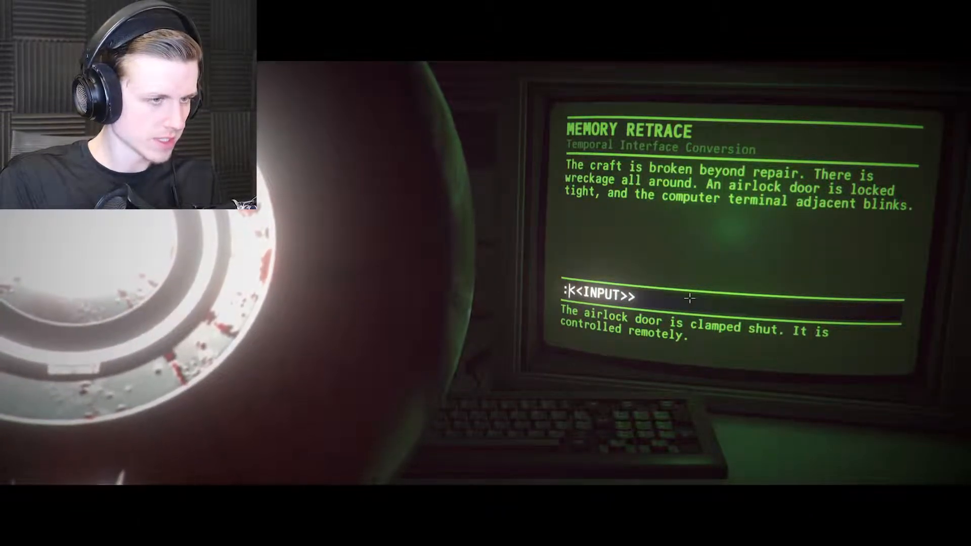
{"action": "type", "text": "remotely"}
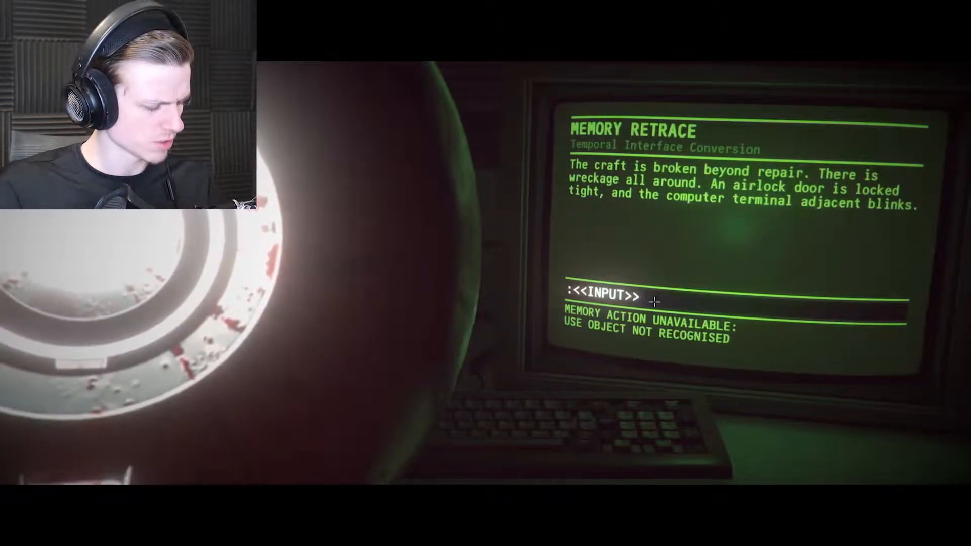
Command 'go to terminal' then 'use terminal' to open the airlock and power down the ship
{"action": "type", "text": "go to terminal"}
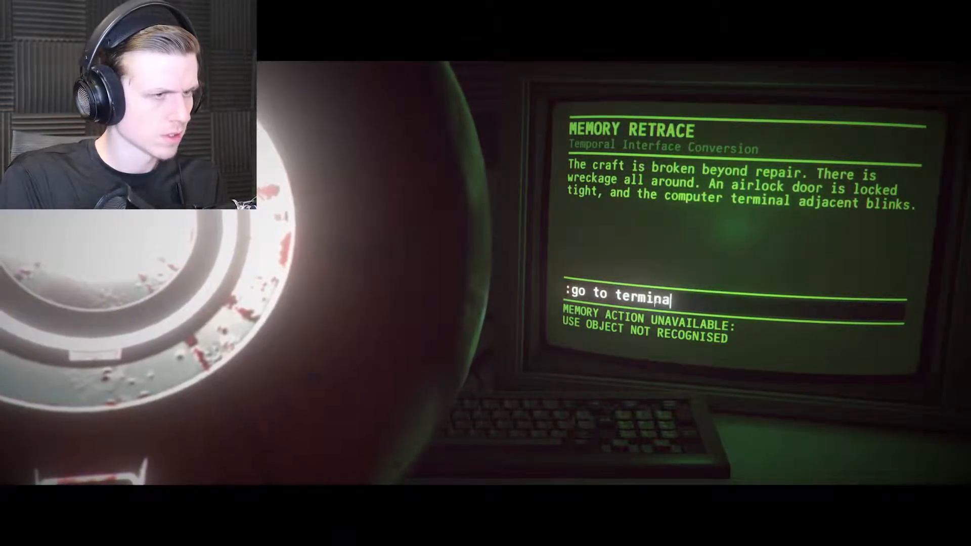
{"action": "key", "text": "enter"}
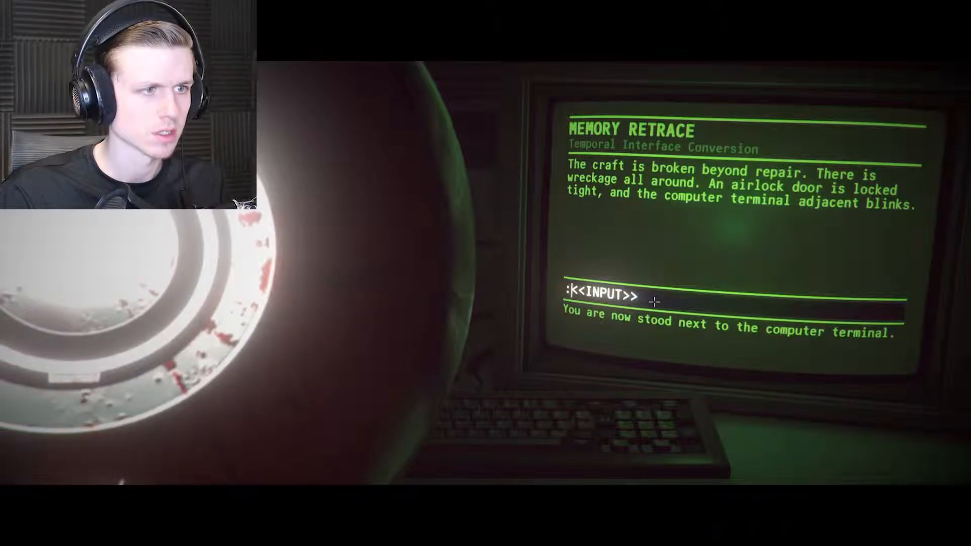
{"action": "type", "text": "use termin"}
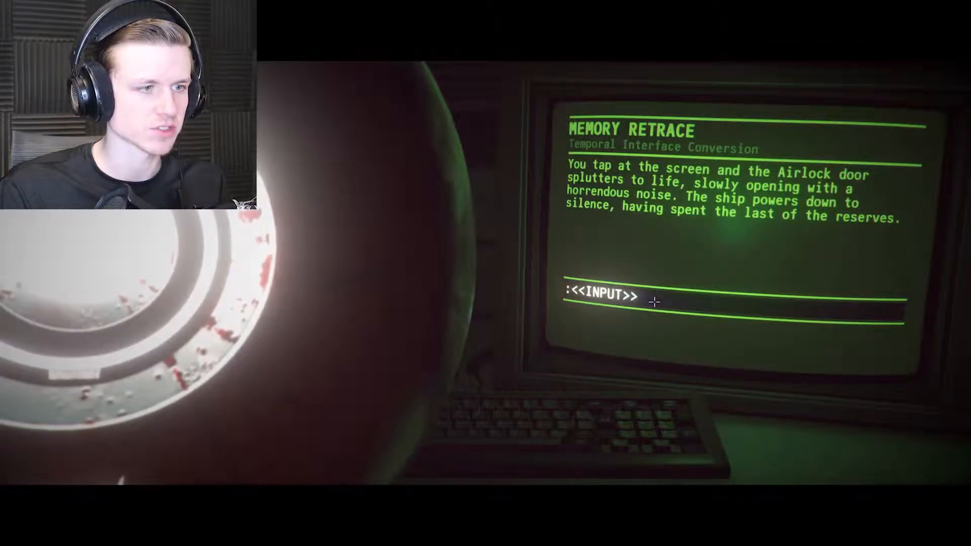
Command 'open door' to squeeze out through the damaged airlock
{"action": "type", "text": "open door"}
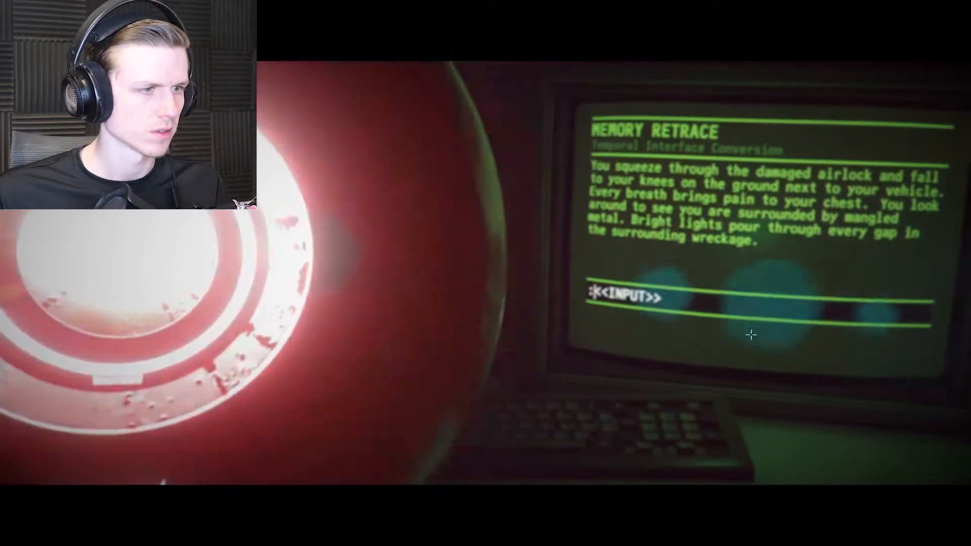
Command 'look around', 'move wreck' and 'look' to clear the wreckage and survey the lights
{"action": "type", "text": "lo"}
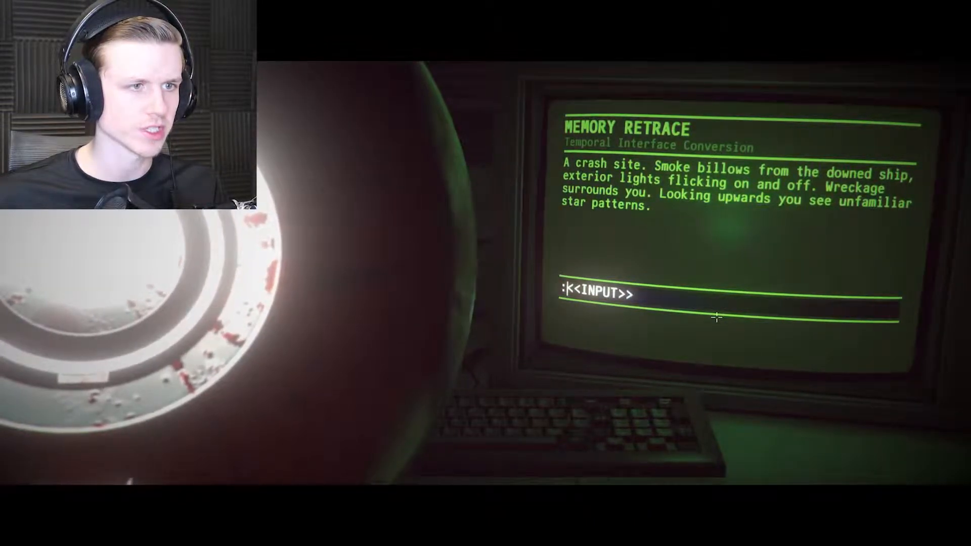
{"action": "type", "text": "loo"}
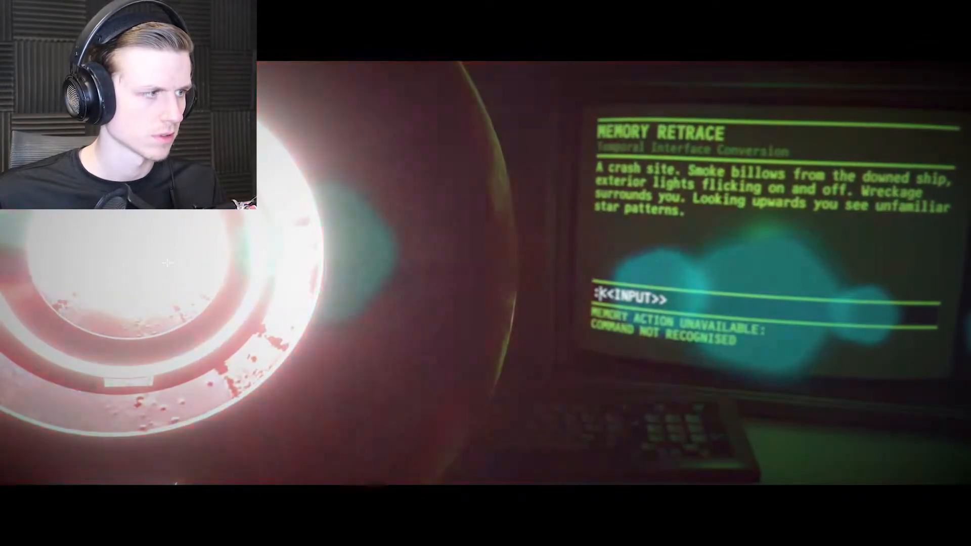
{"action": "type", "text": "look arou"}
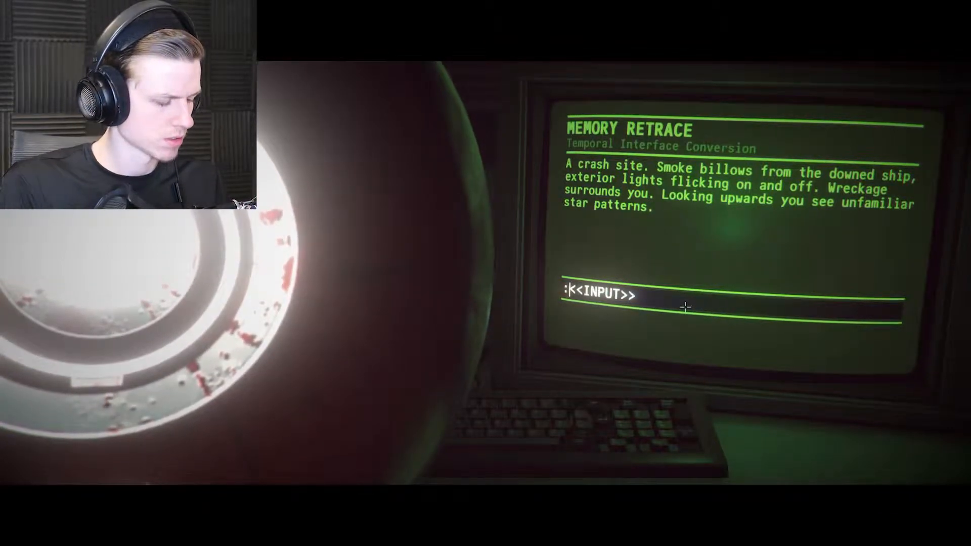
{"action": "type", "text": "wr"}
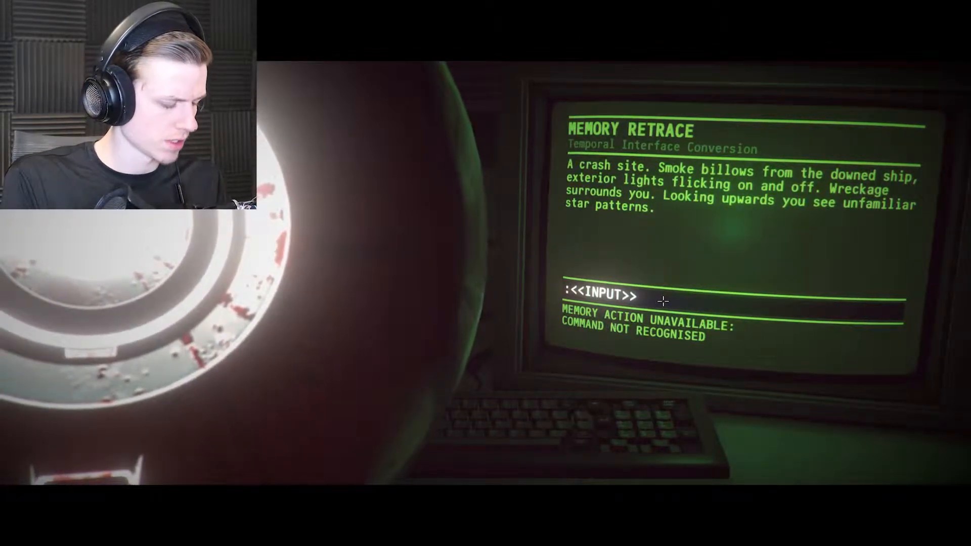
{"action": "type", "text": "m"}
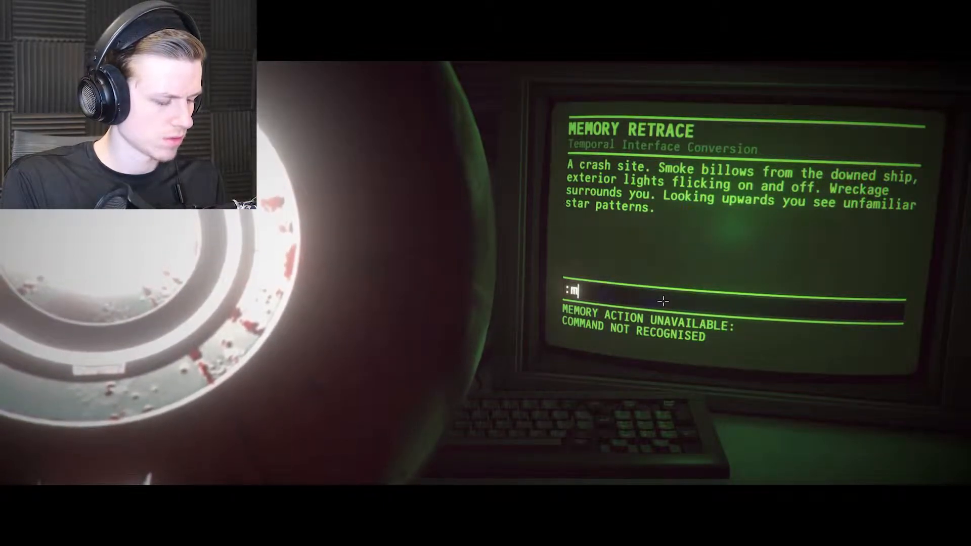
{"action": "type", "text": "ove wreck"}
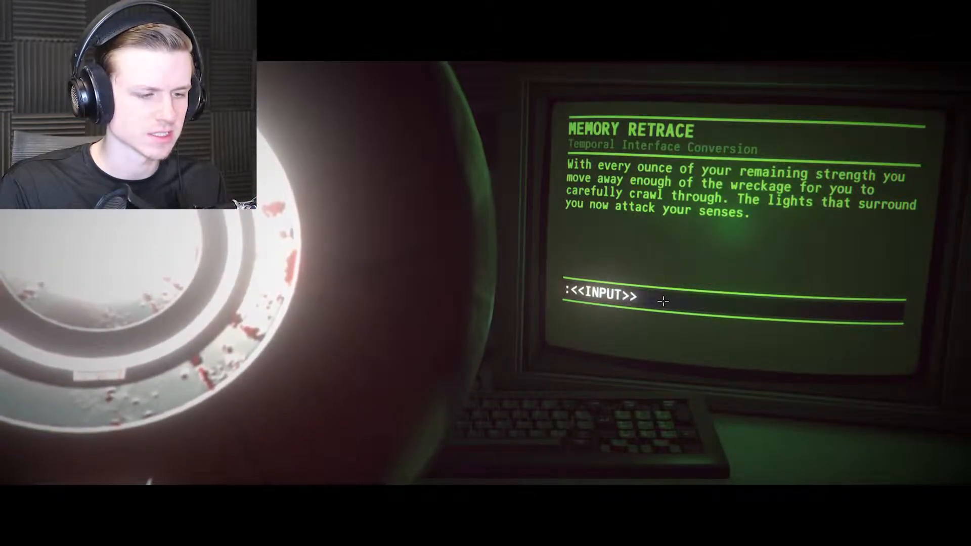
{"action": "type", "text": "look"}
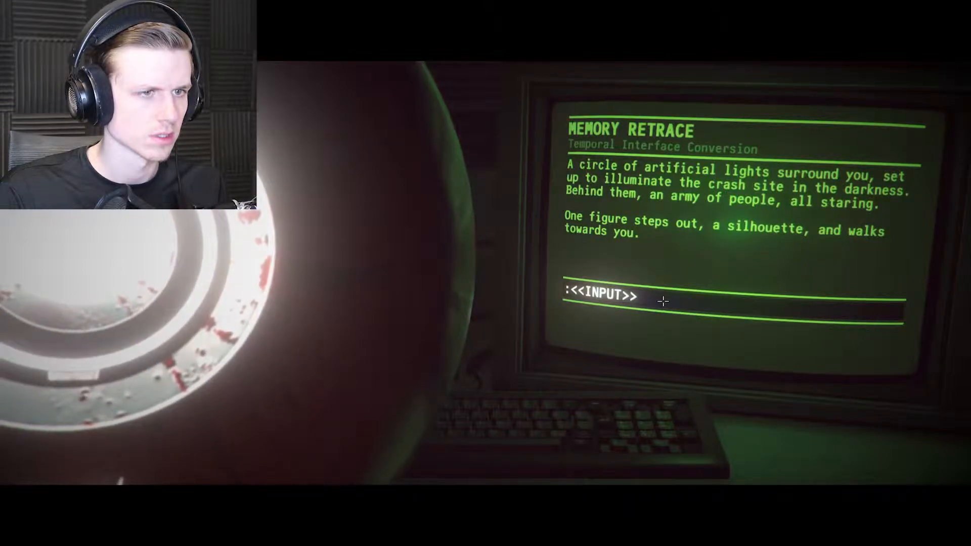
Command 'go' to move on from the crash site to waking in the humming room
{"action": "type", "text": "go"}
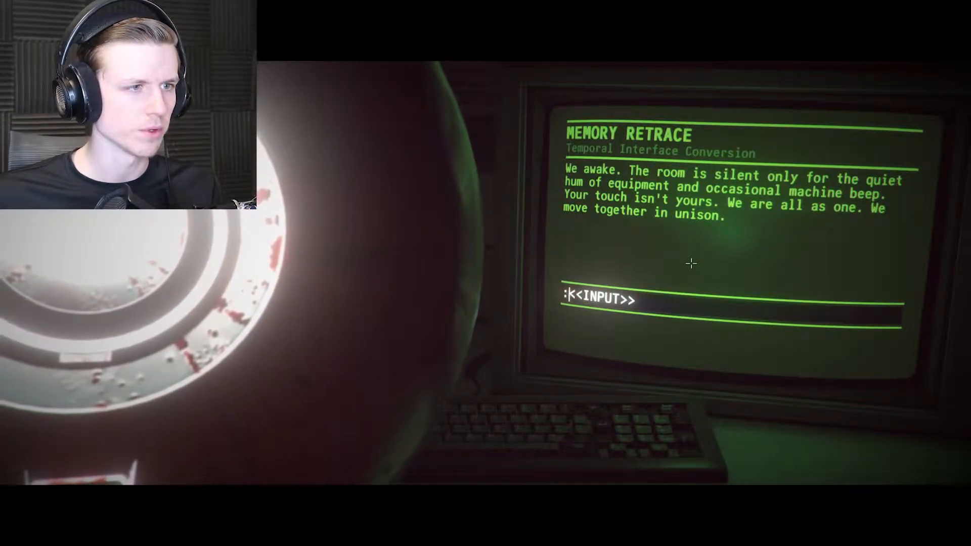
Look around the bedroom, read the pinned note, and remove the chest wires, setting off the alarm
{"action": "type", "text": "loo"}
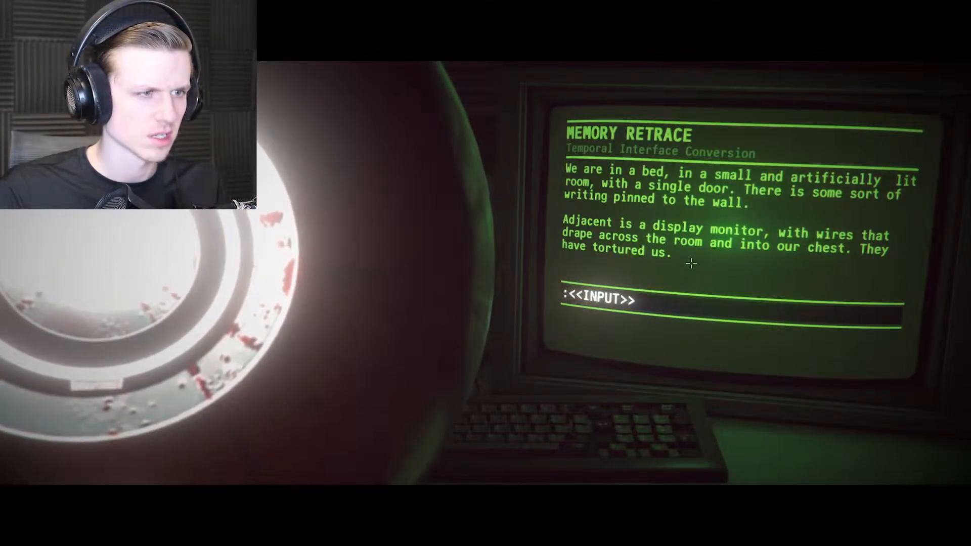
{"action": "type", "text": "readn"}
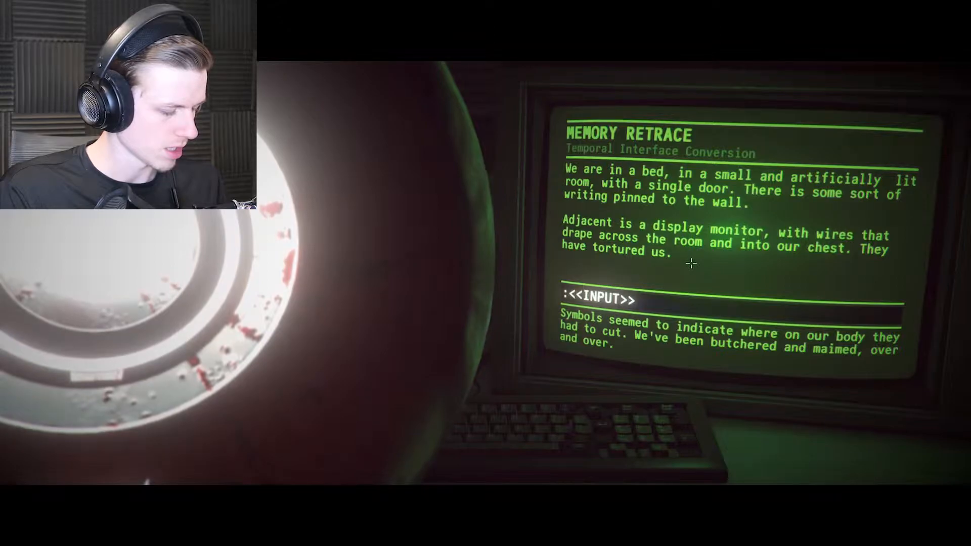
{"action": "type", "text": "remove wires"}
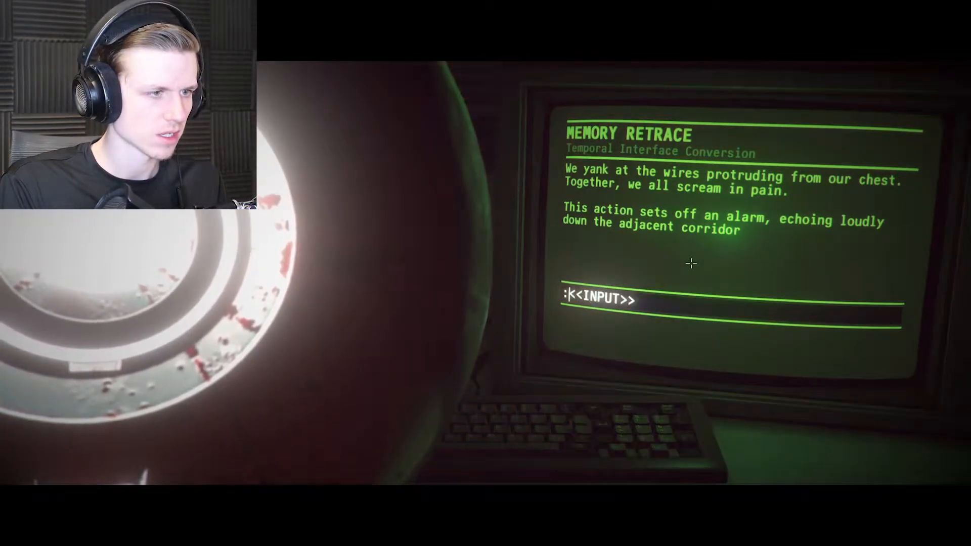
Leave through the door into the empty room with the device, locked in behind
{"action": "type", "text": "leave"}
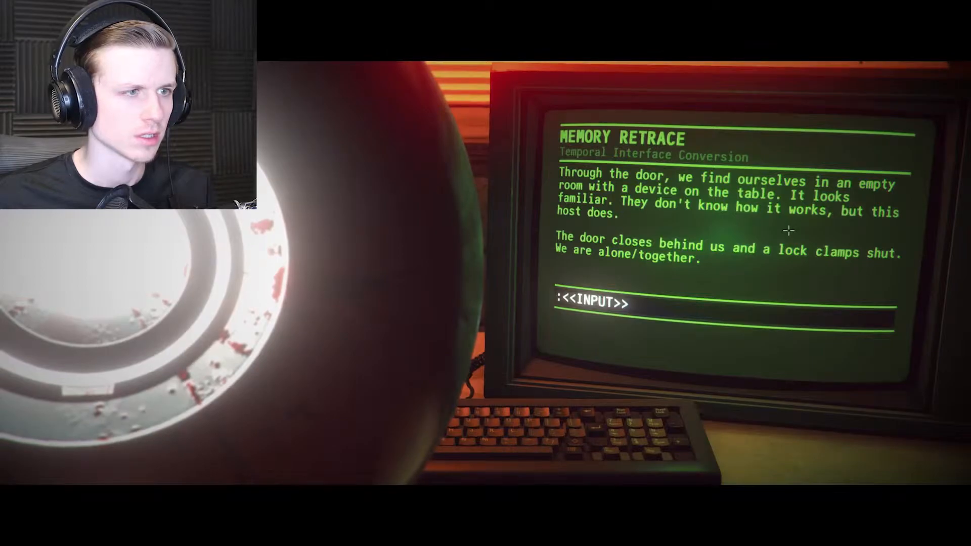
Look around the preparation room, then use the ship's device to open the glyph-decoding screen
{"action": "type", "text": "look"}
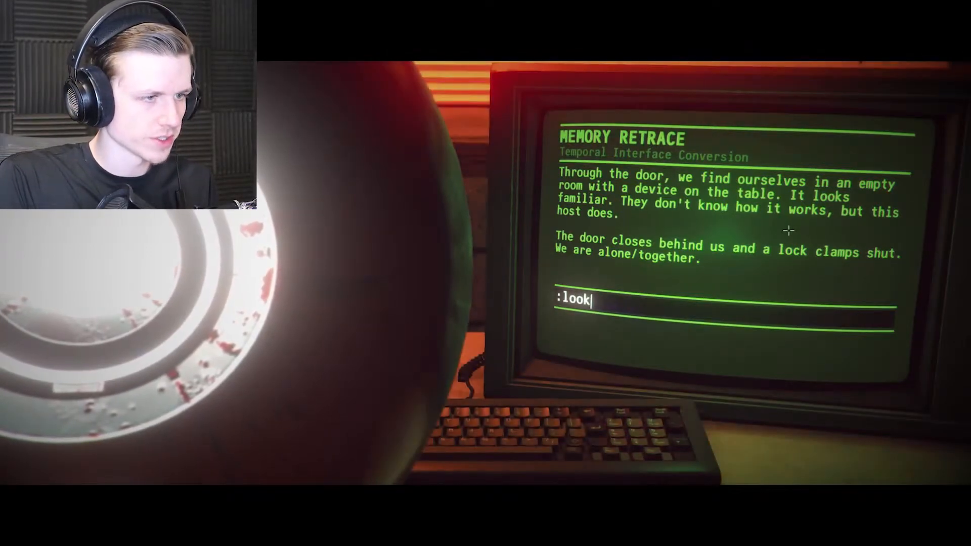
{"action": "type", "text": "aroub"}
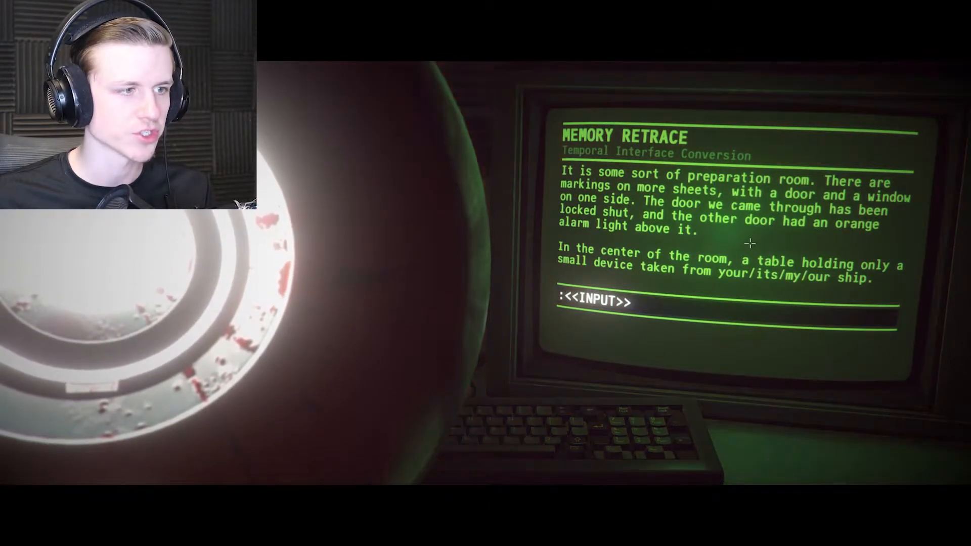
{"action": "type", "text": "use de"}
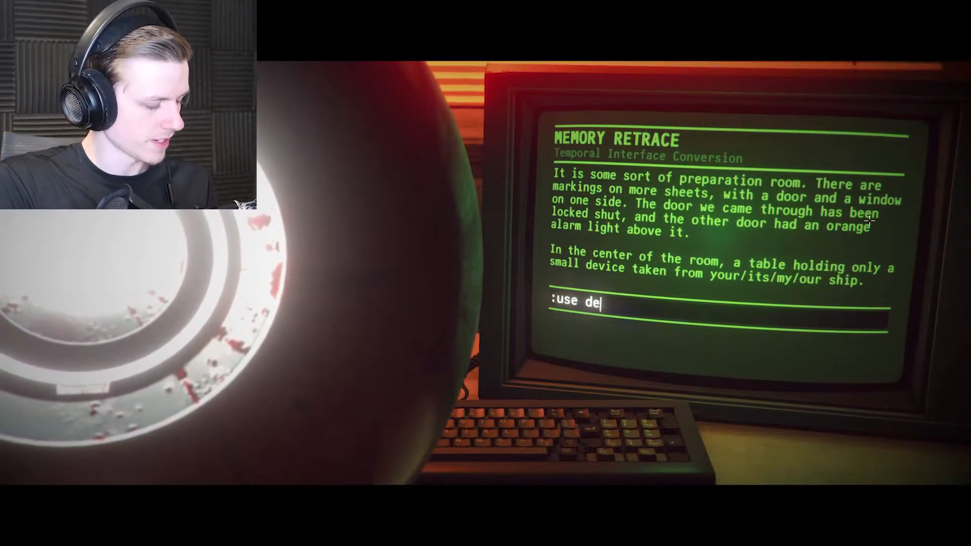
{"action": "key", "text": "Enter"}
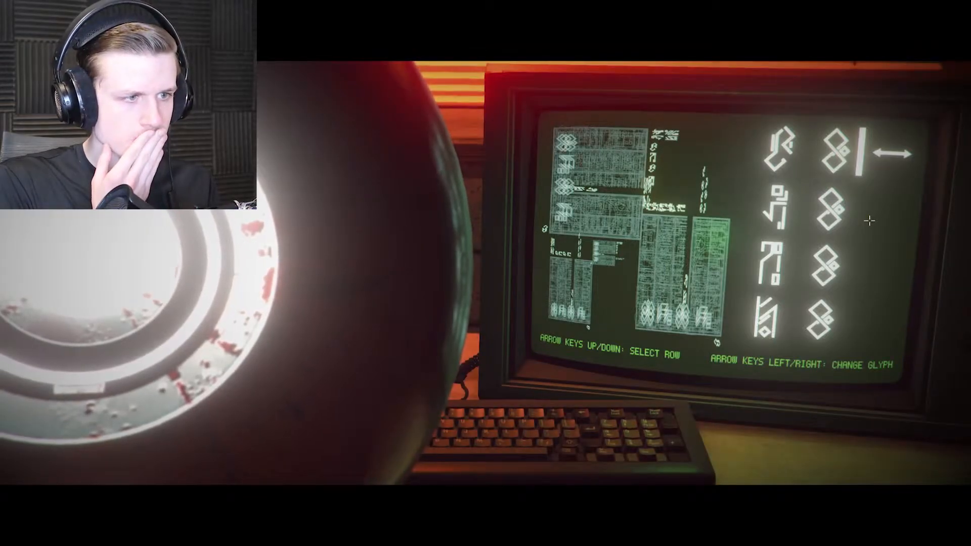